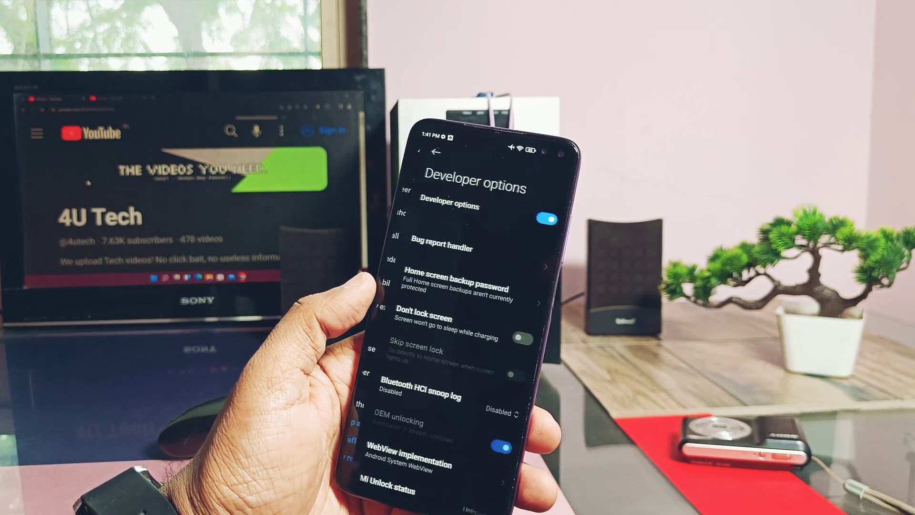
# Step: Switch on USB debugging and tick 'I'm aware of the possible risks' in the Danger dialog
pyautogui.scroll(-3)
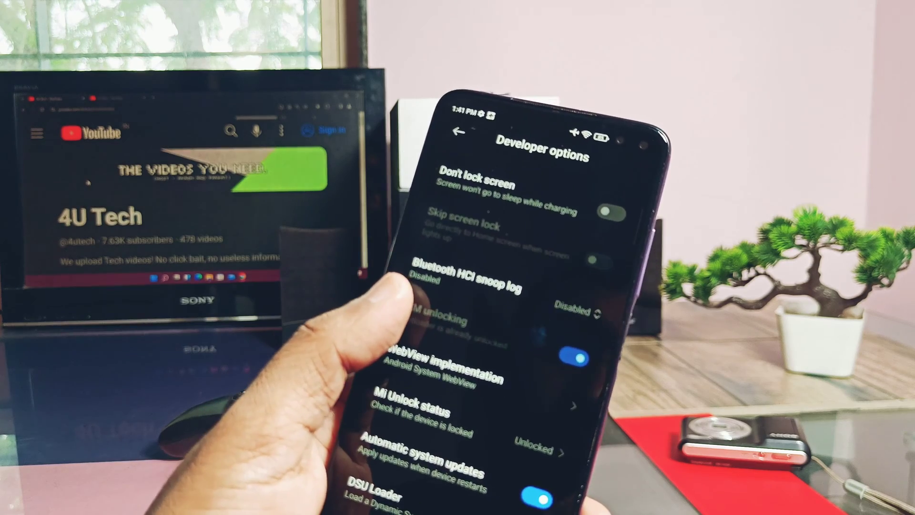
pyautogui.scroll(-3)
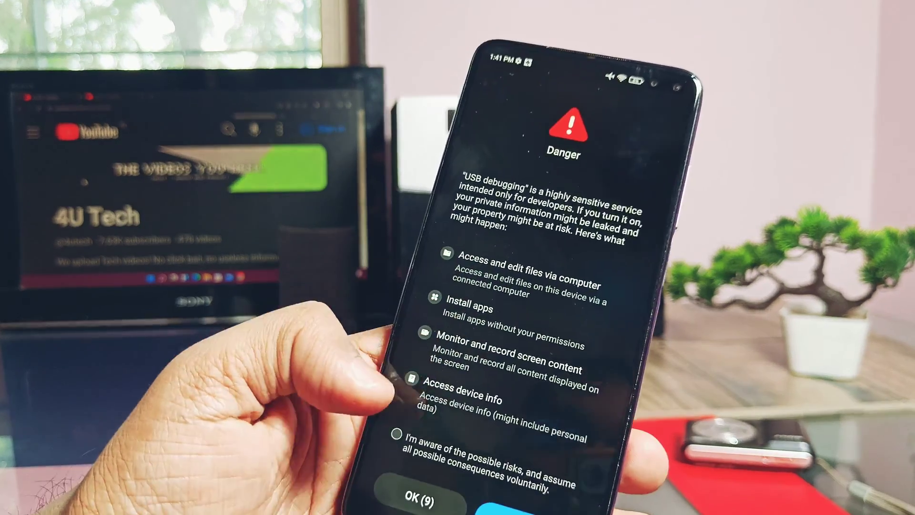
pyautogui.click(398, 438)
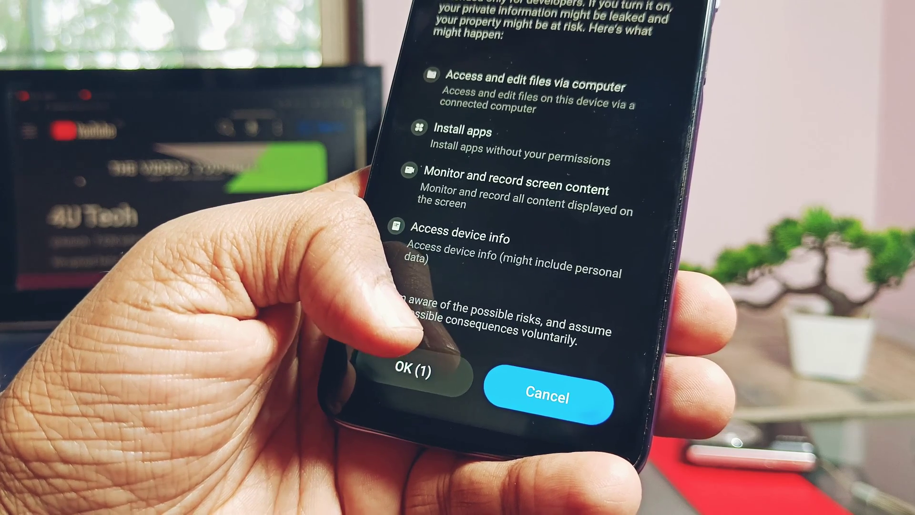
pyautogui.click(414, 373)
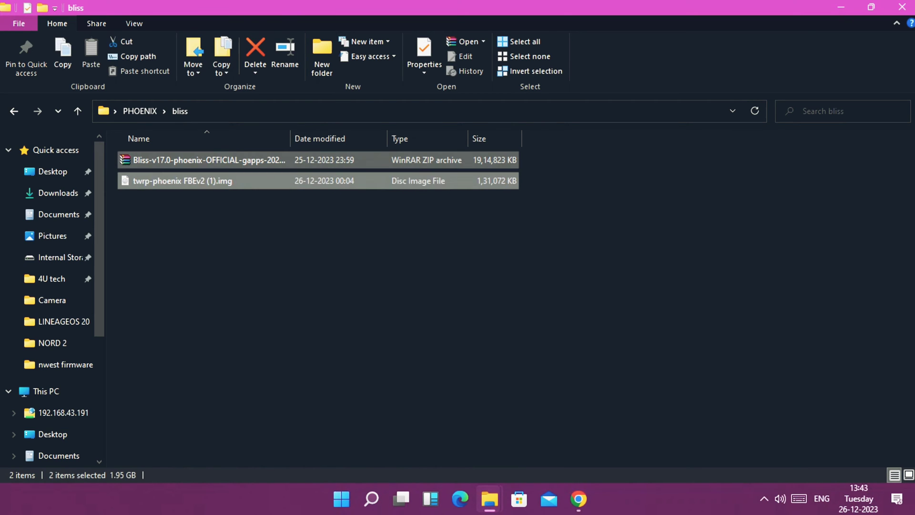
# Step: Deselect the Bliss ROM zip and TWRP phoenix image in the bliss folder
pyautogui.click(350, 292)
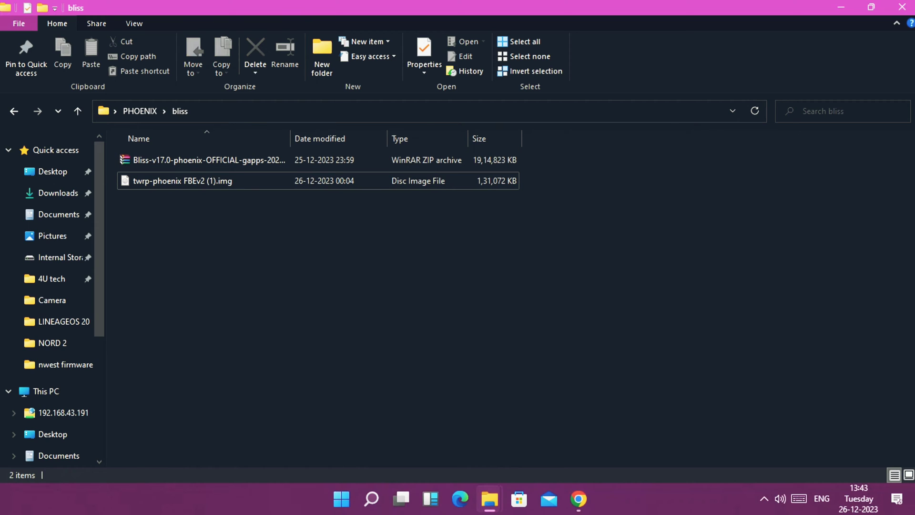